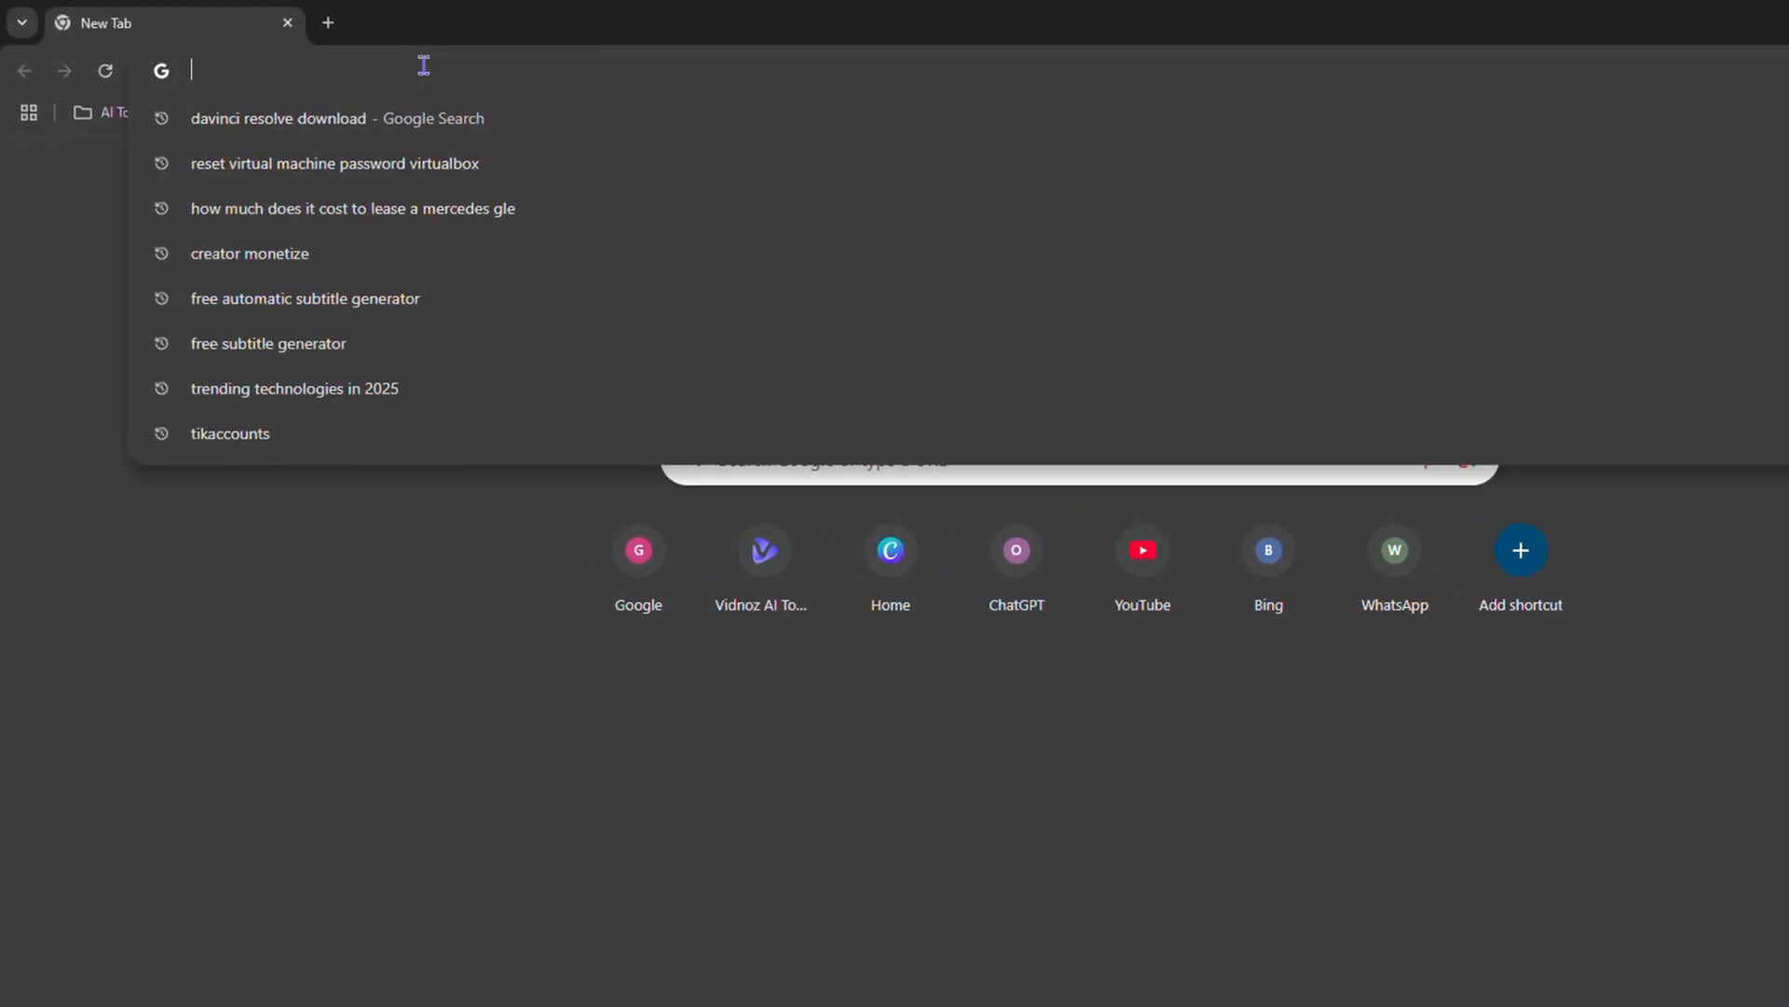
type("https://hailuoai.video/")
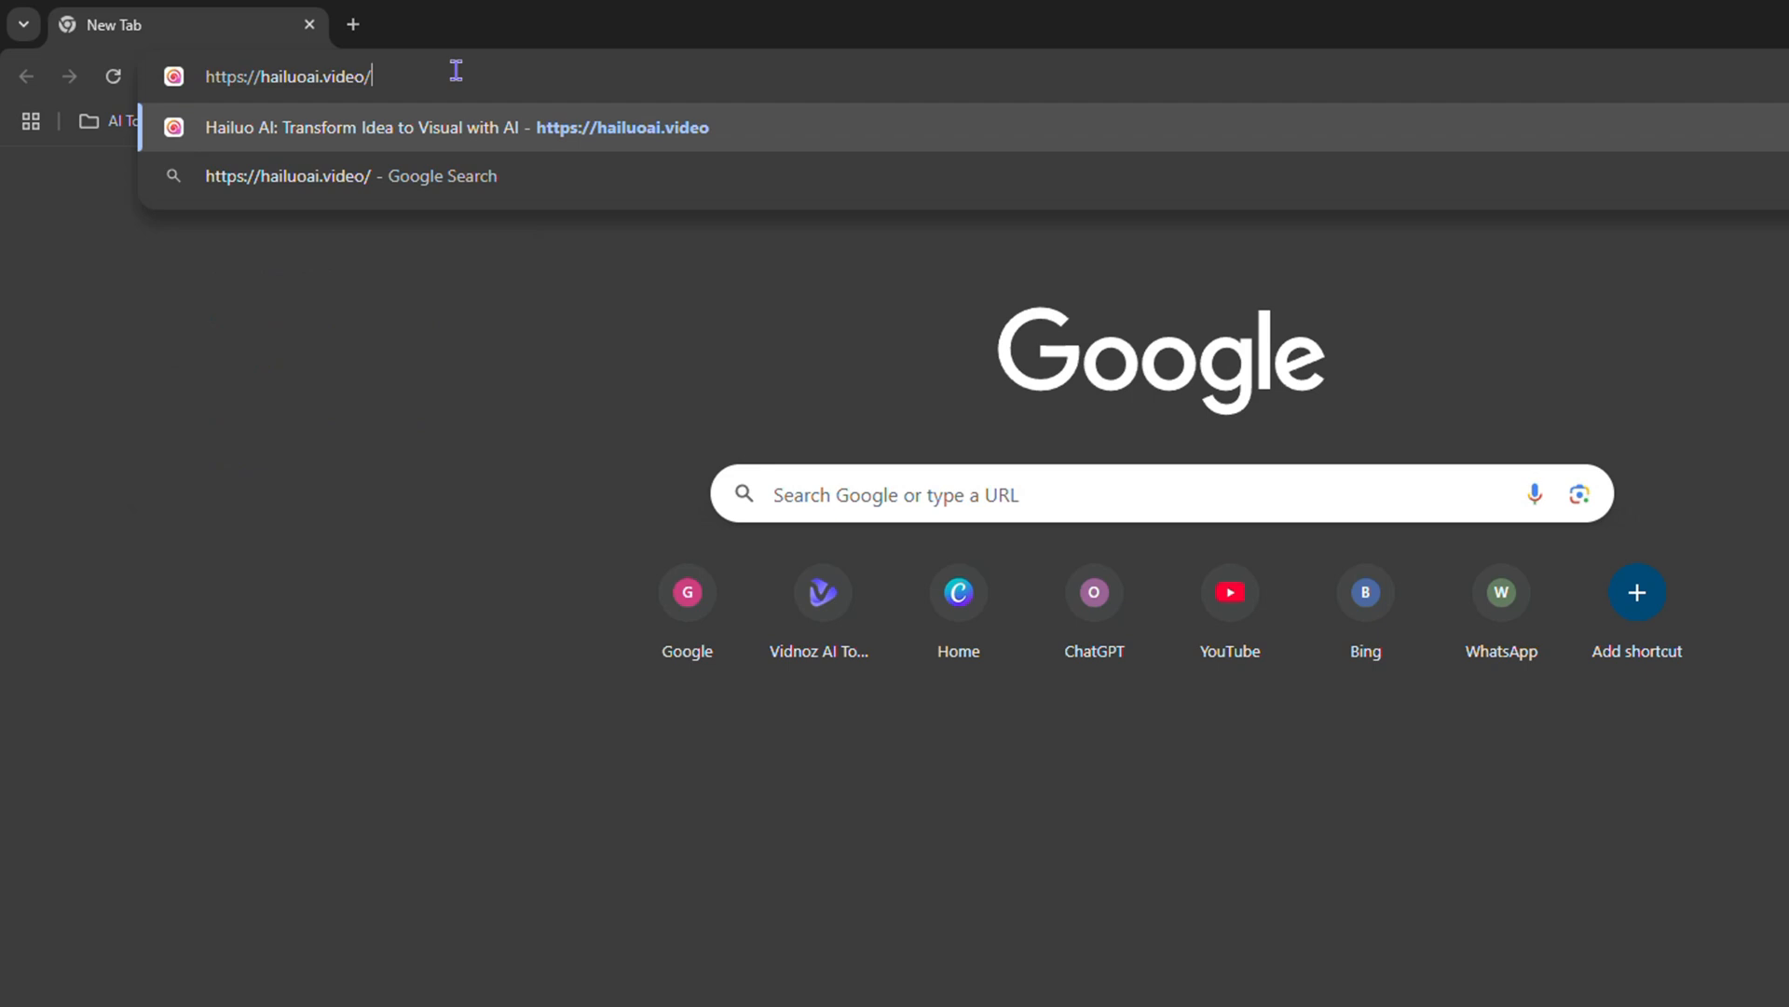
mouse_move(451, 74)
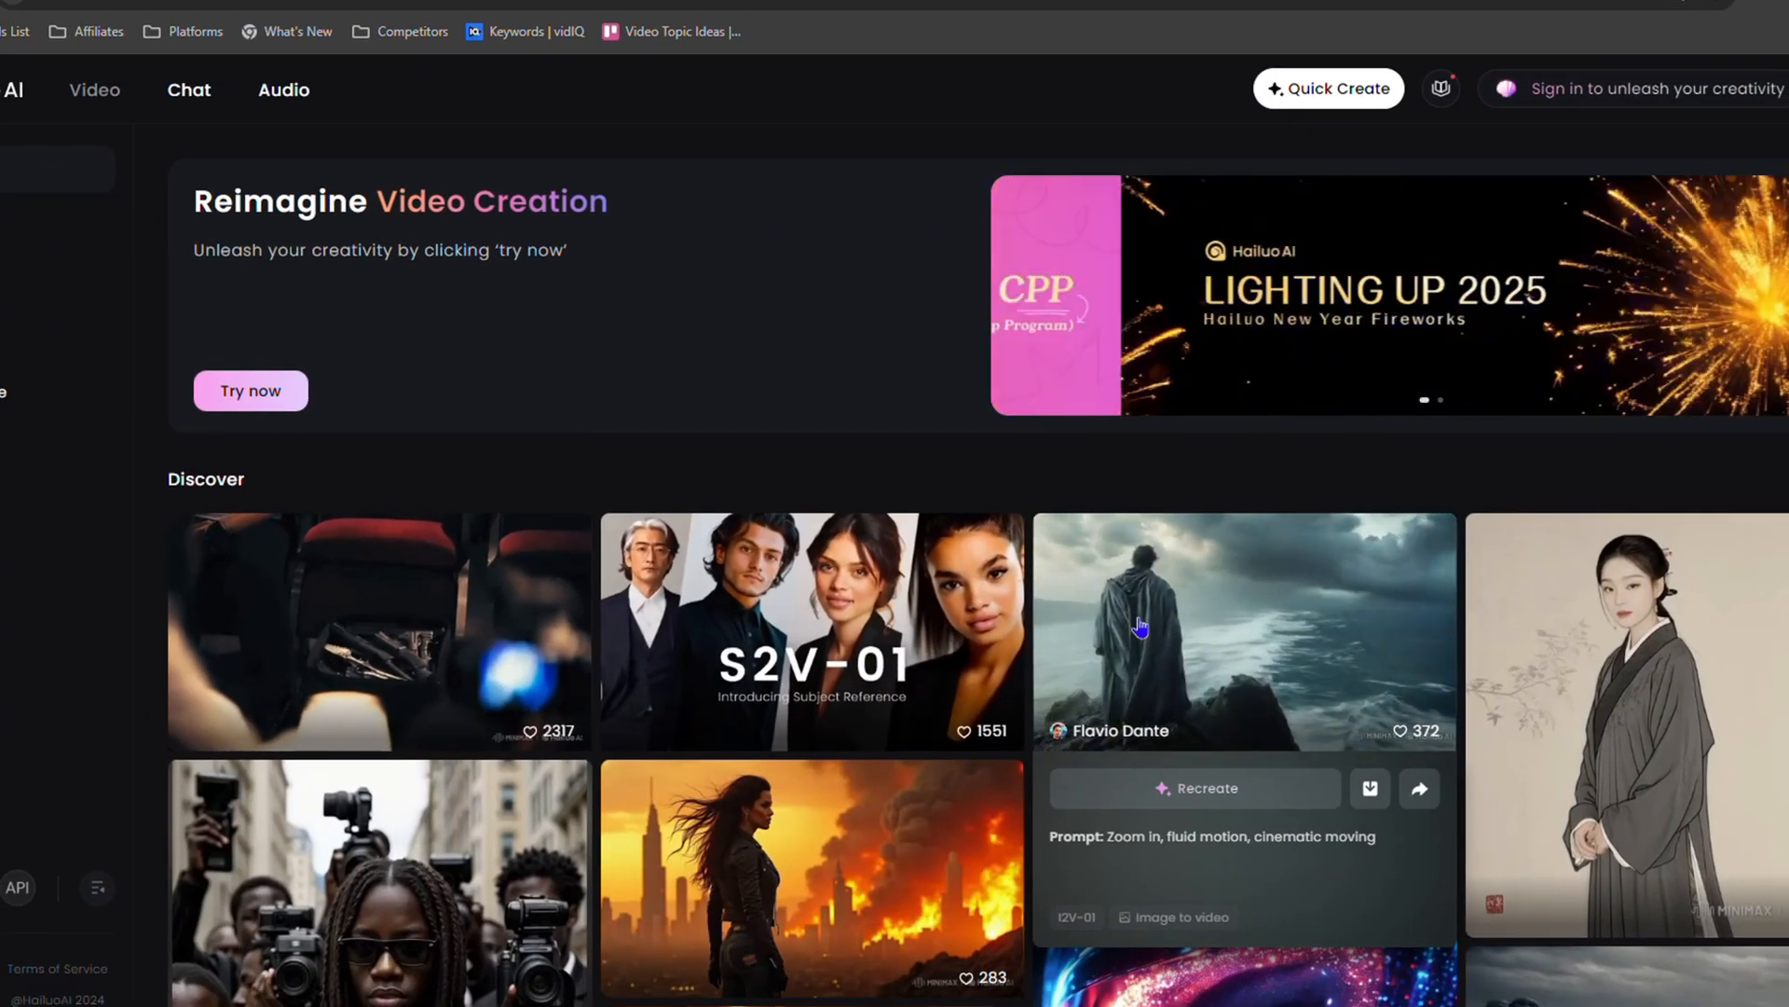
scroll("down", 3)
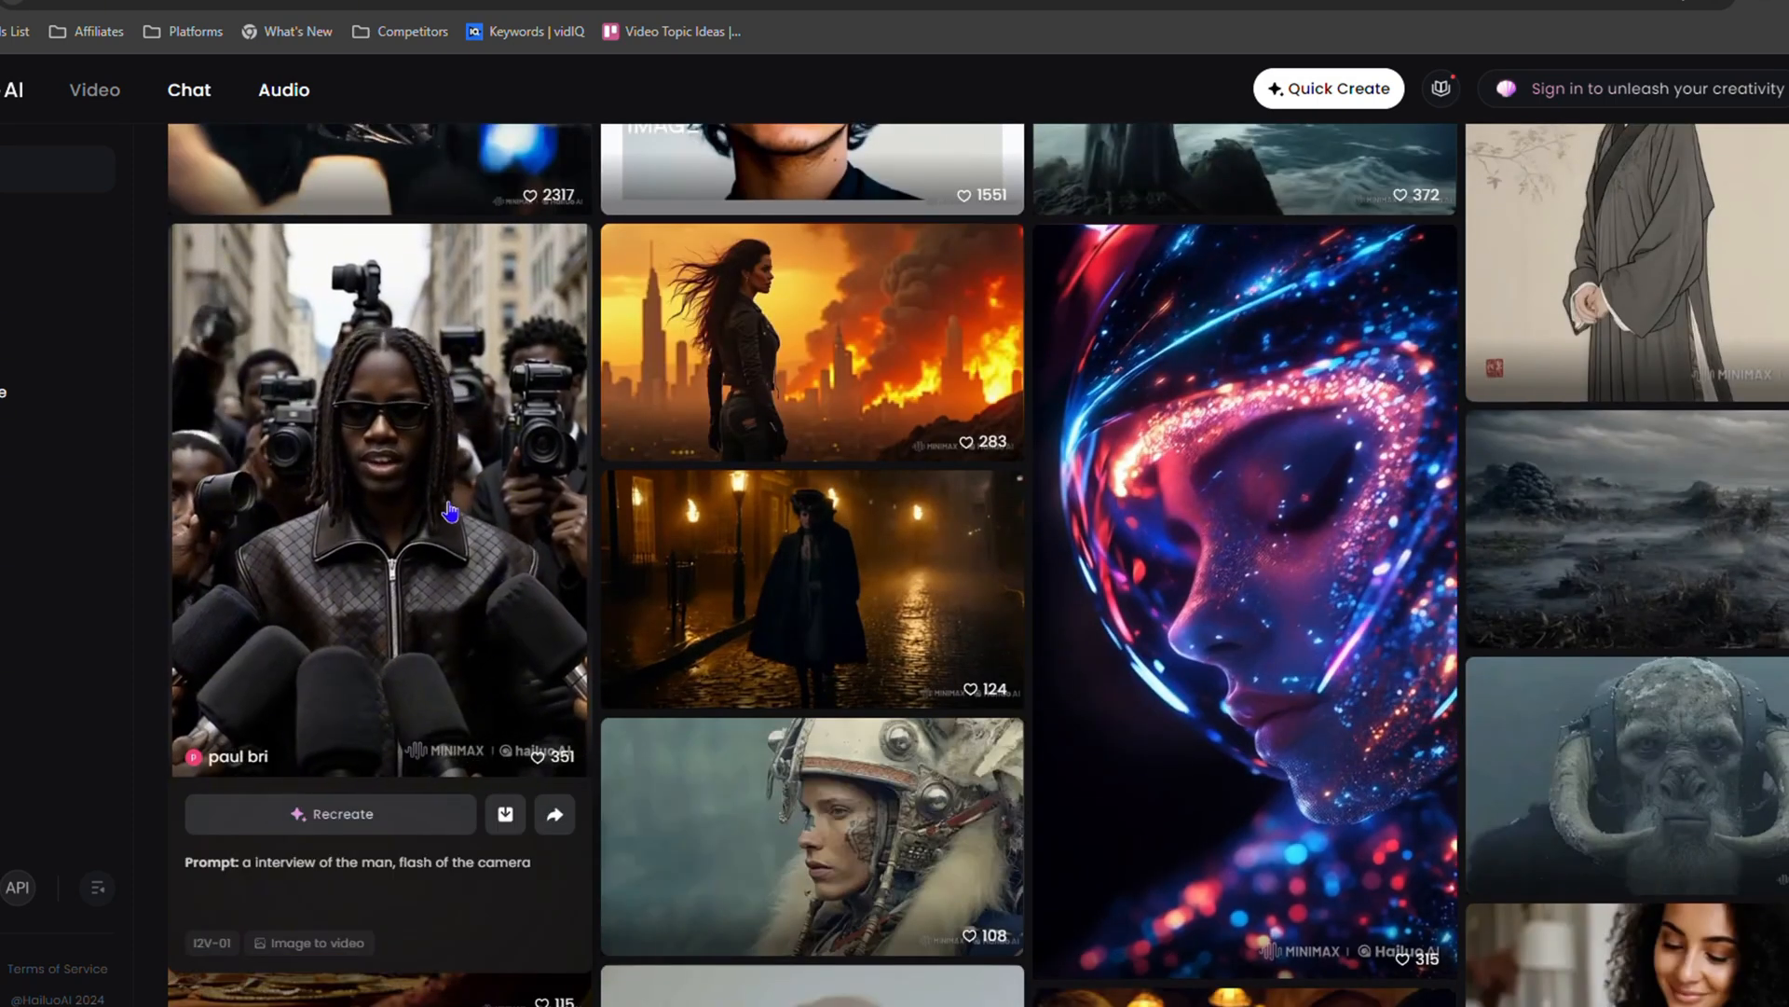
scroll("down", 3)
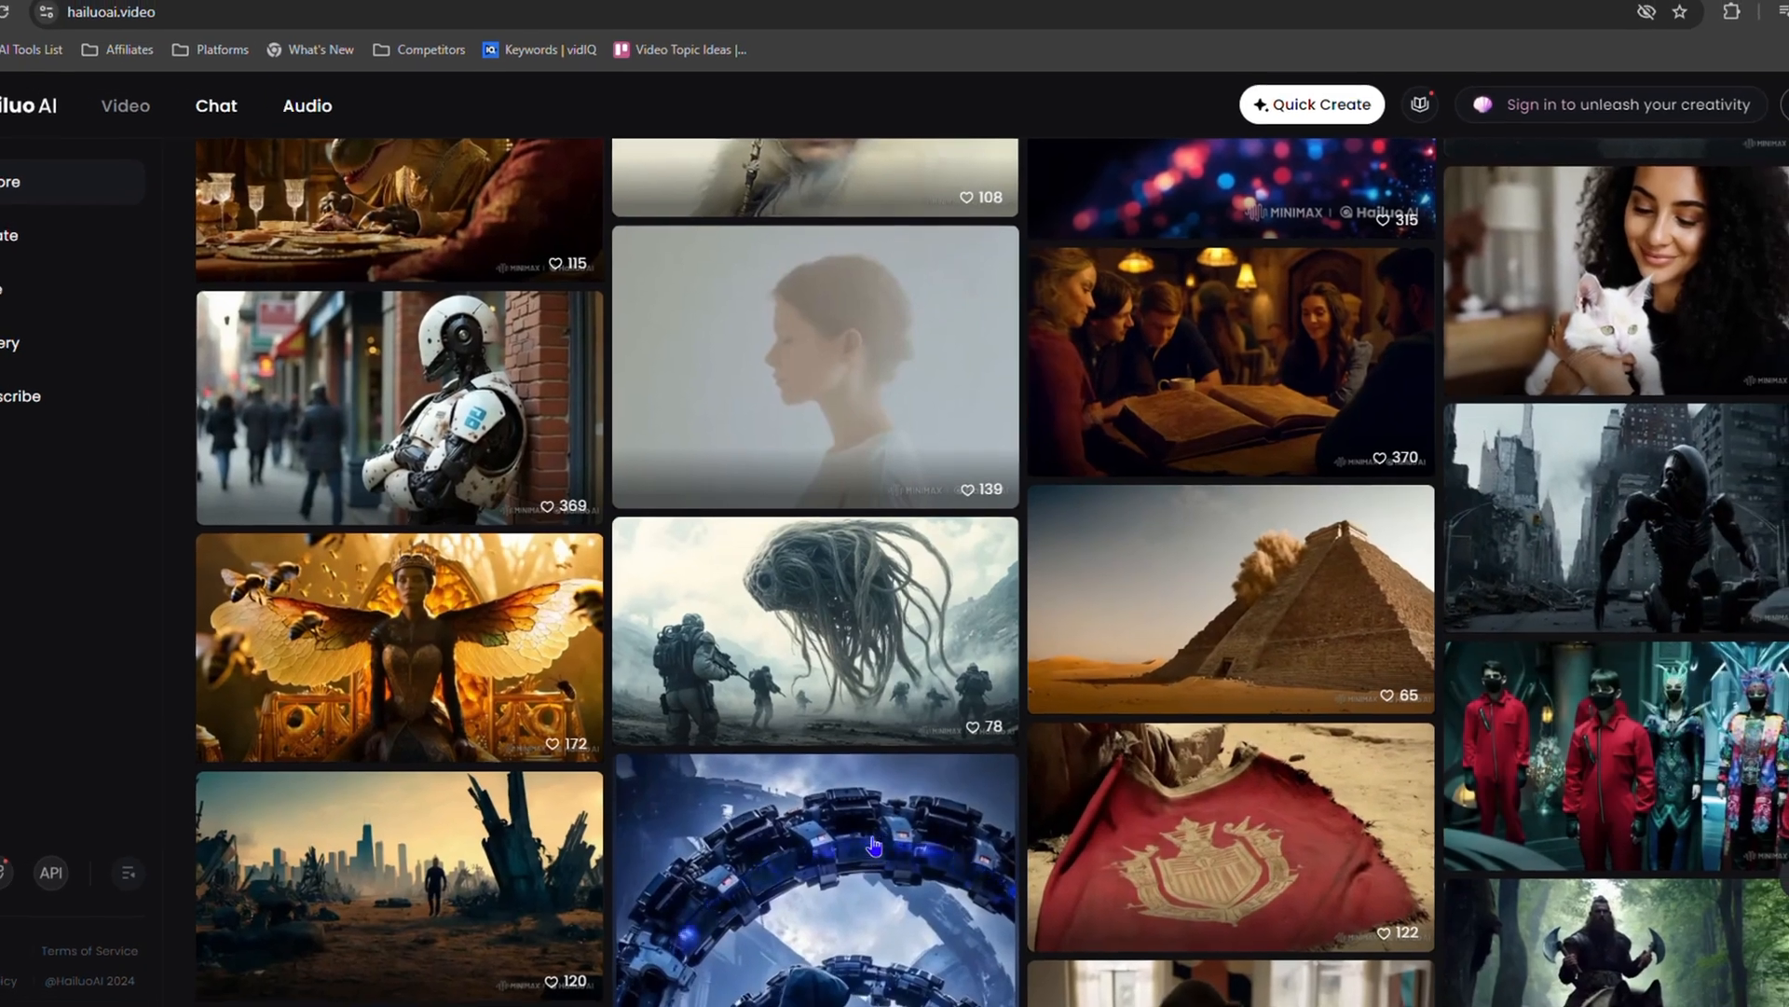
scroll("down", 3)
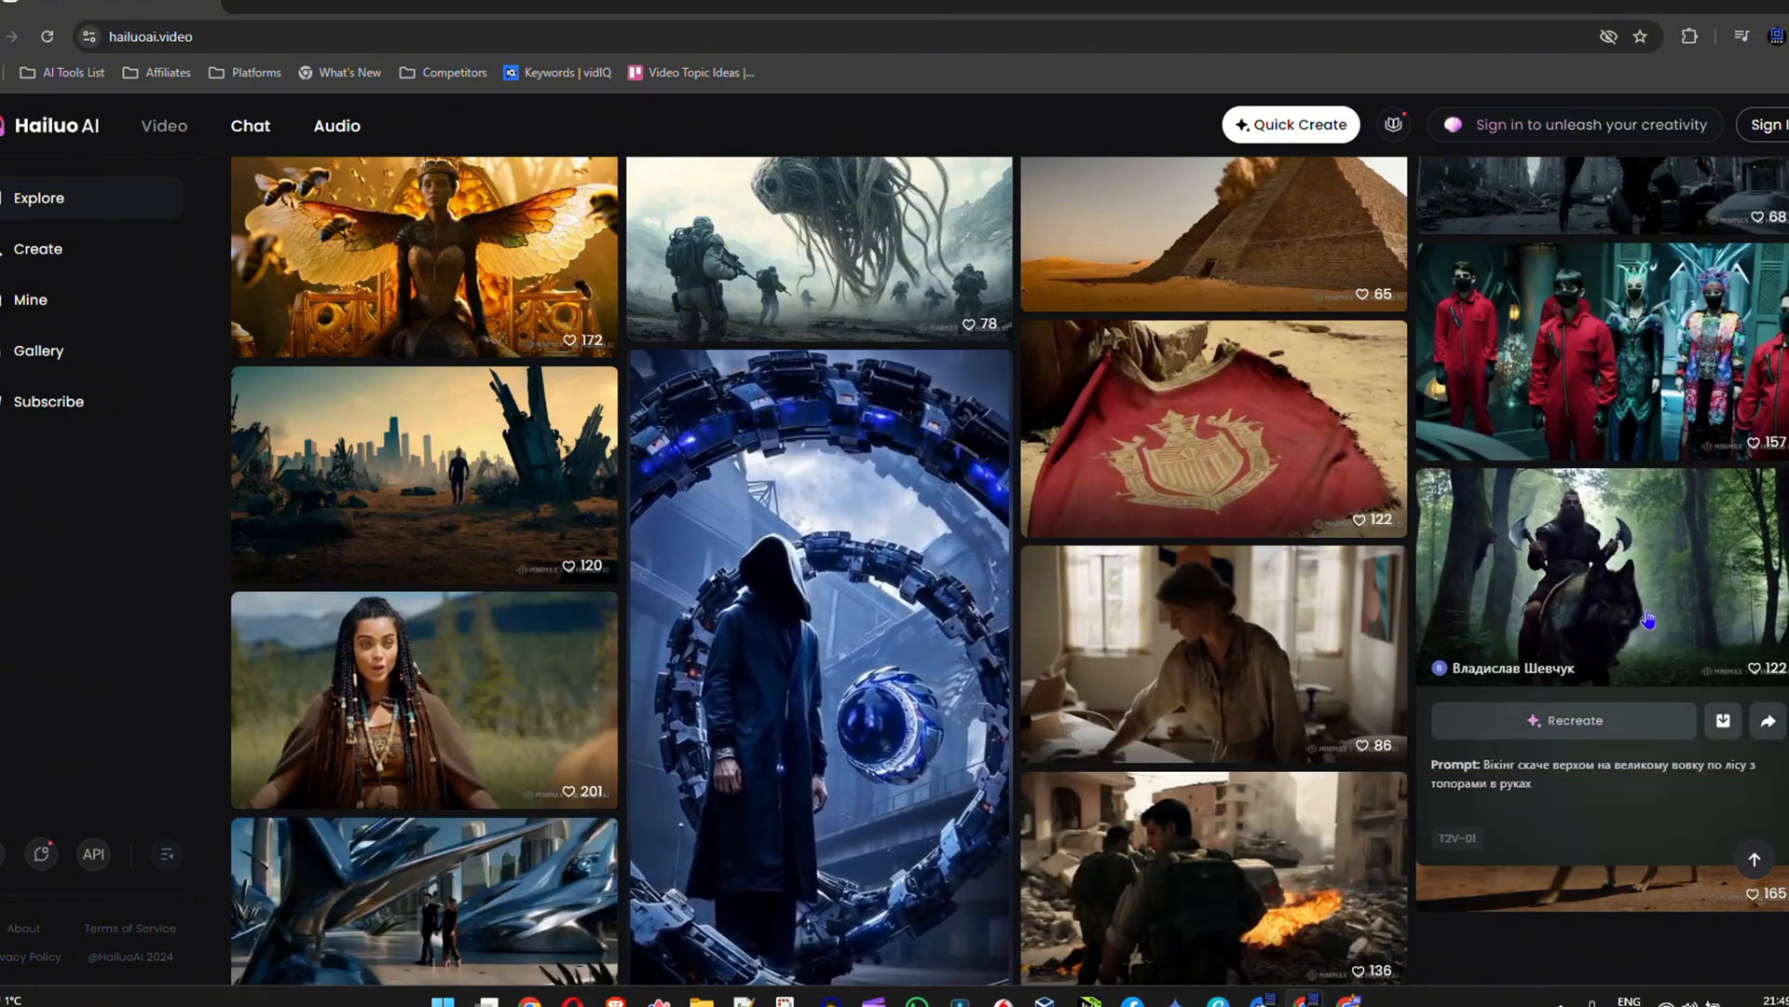
scroll("down", 3)
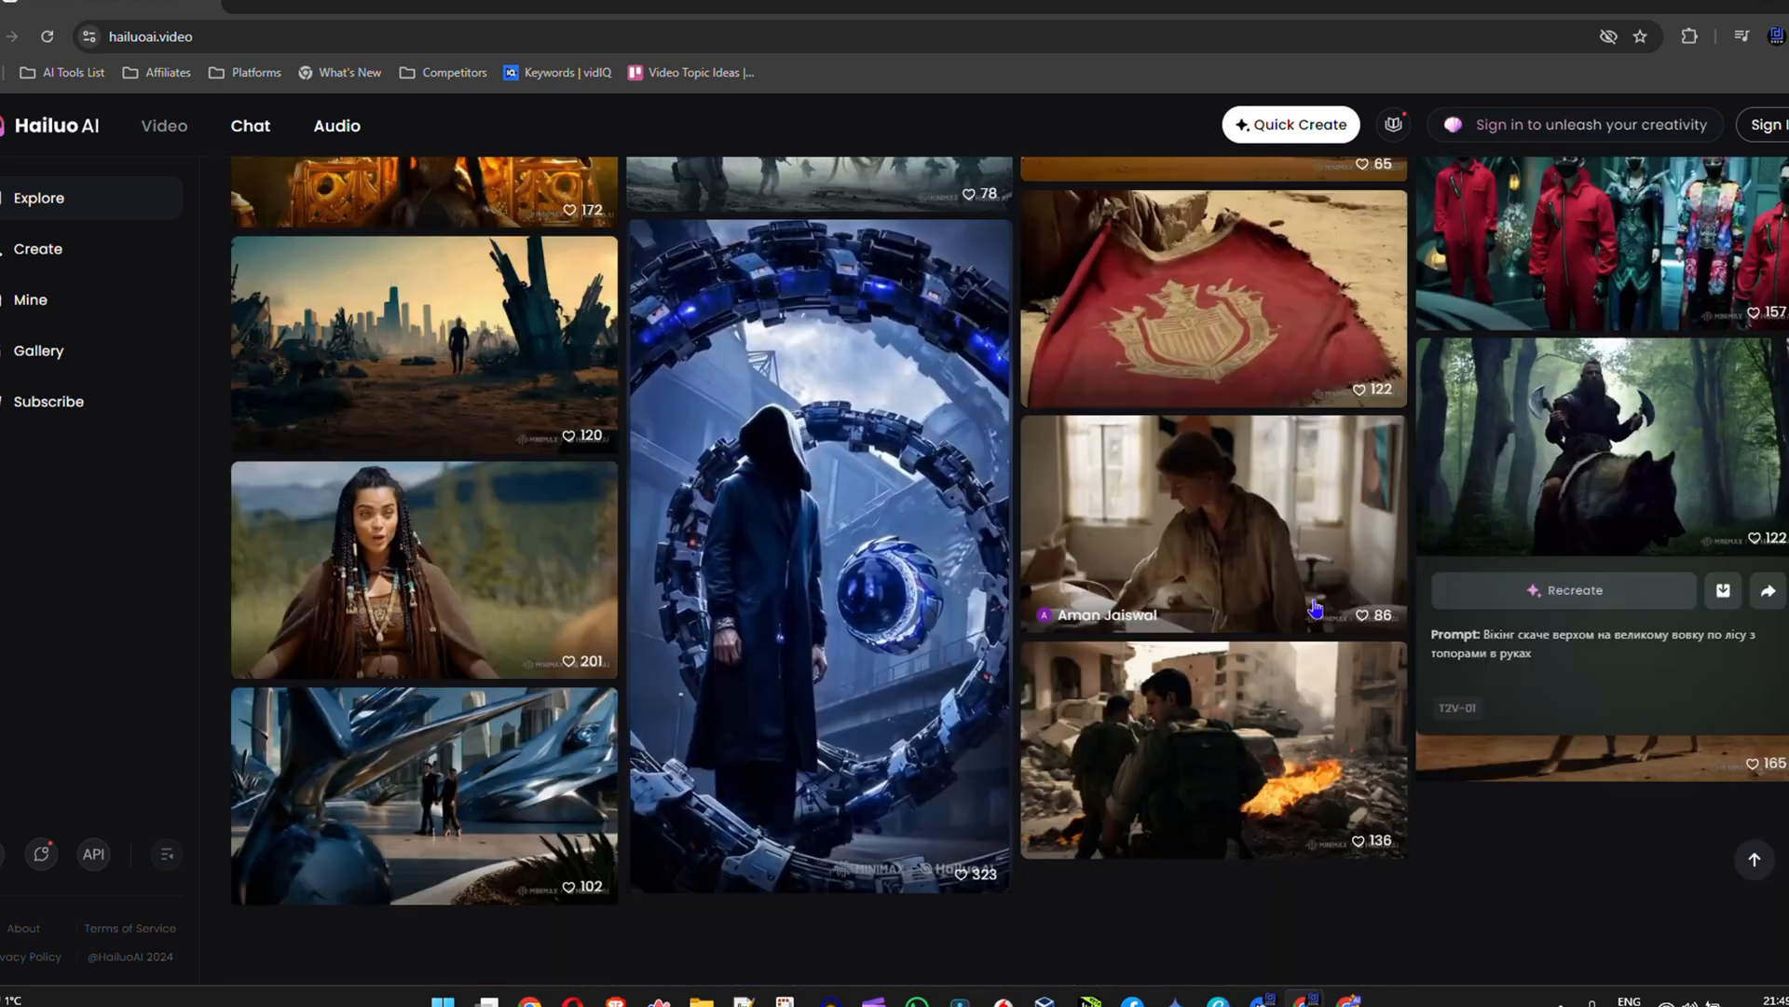
scroll("down", 3)
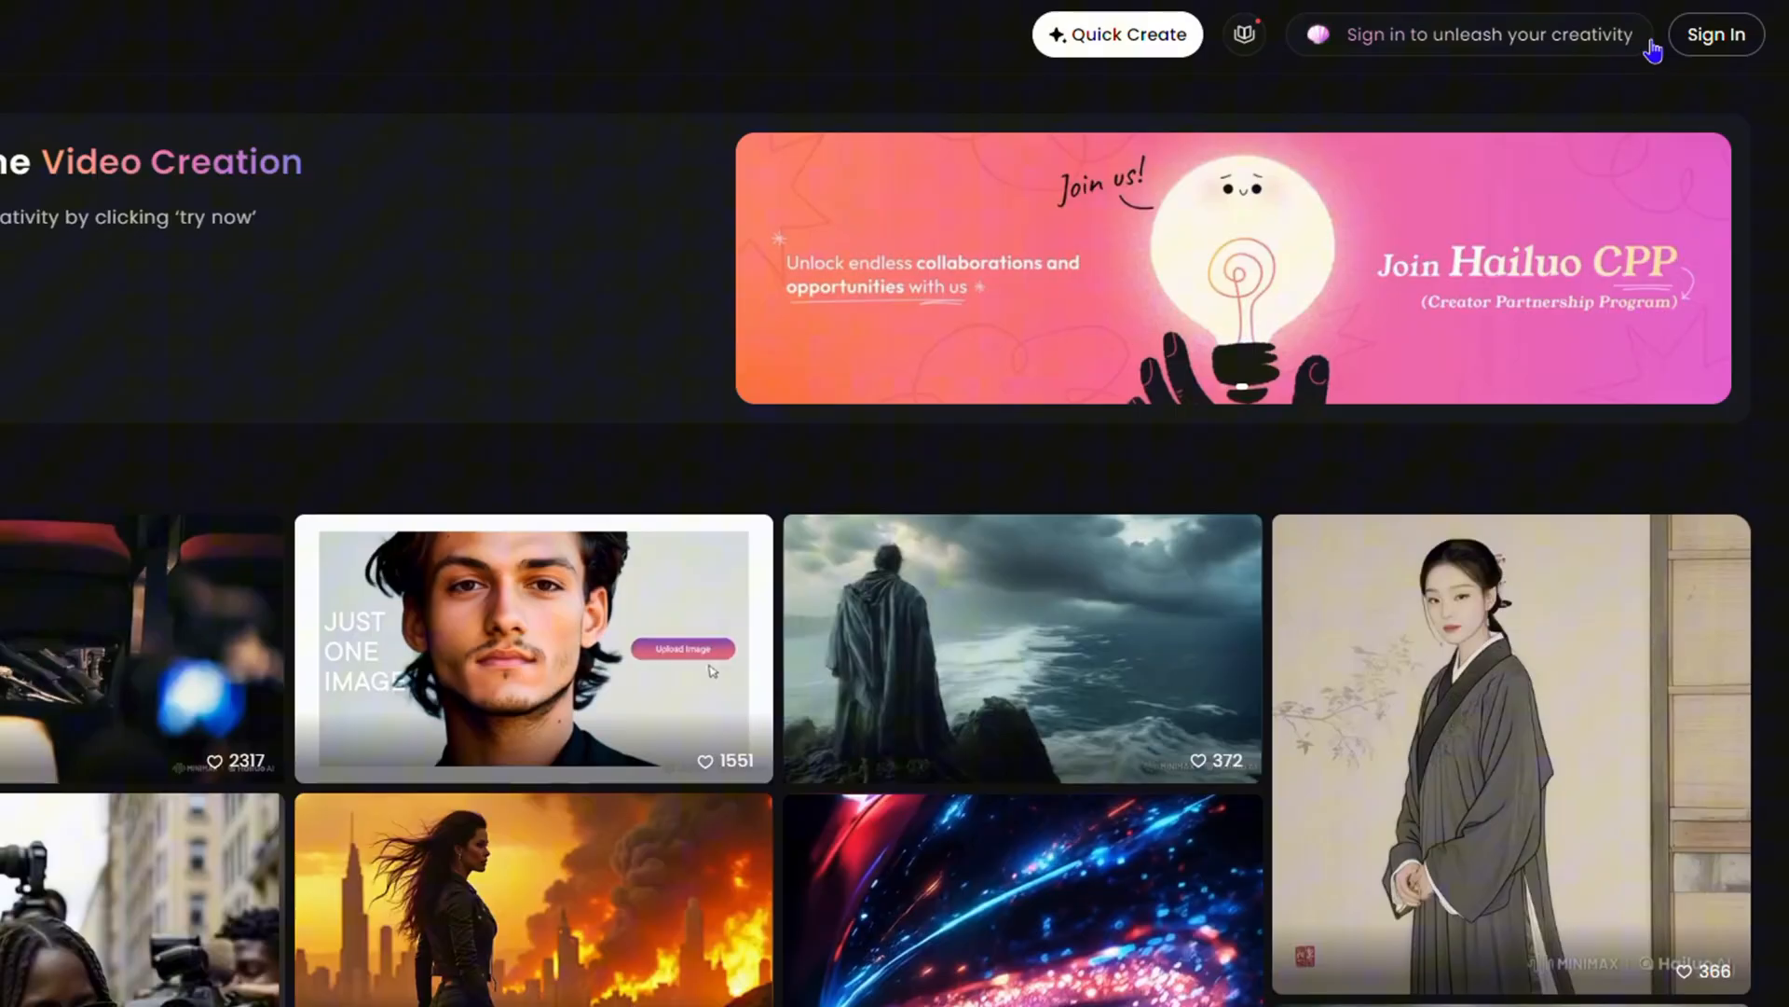
Sign in to Hailuo AI via Continue with Google, choosing an account and confirming.
left_click(1715, 34)
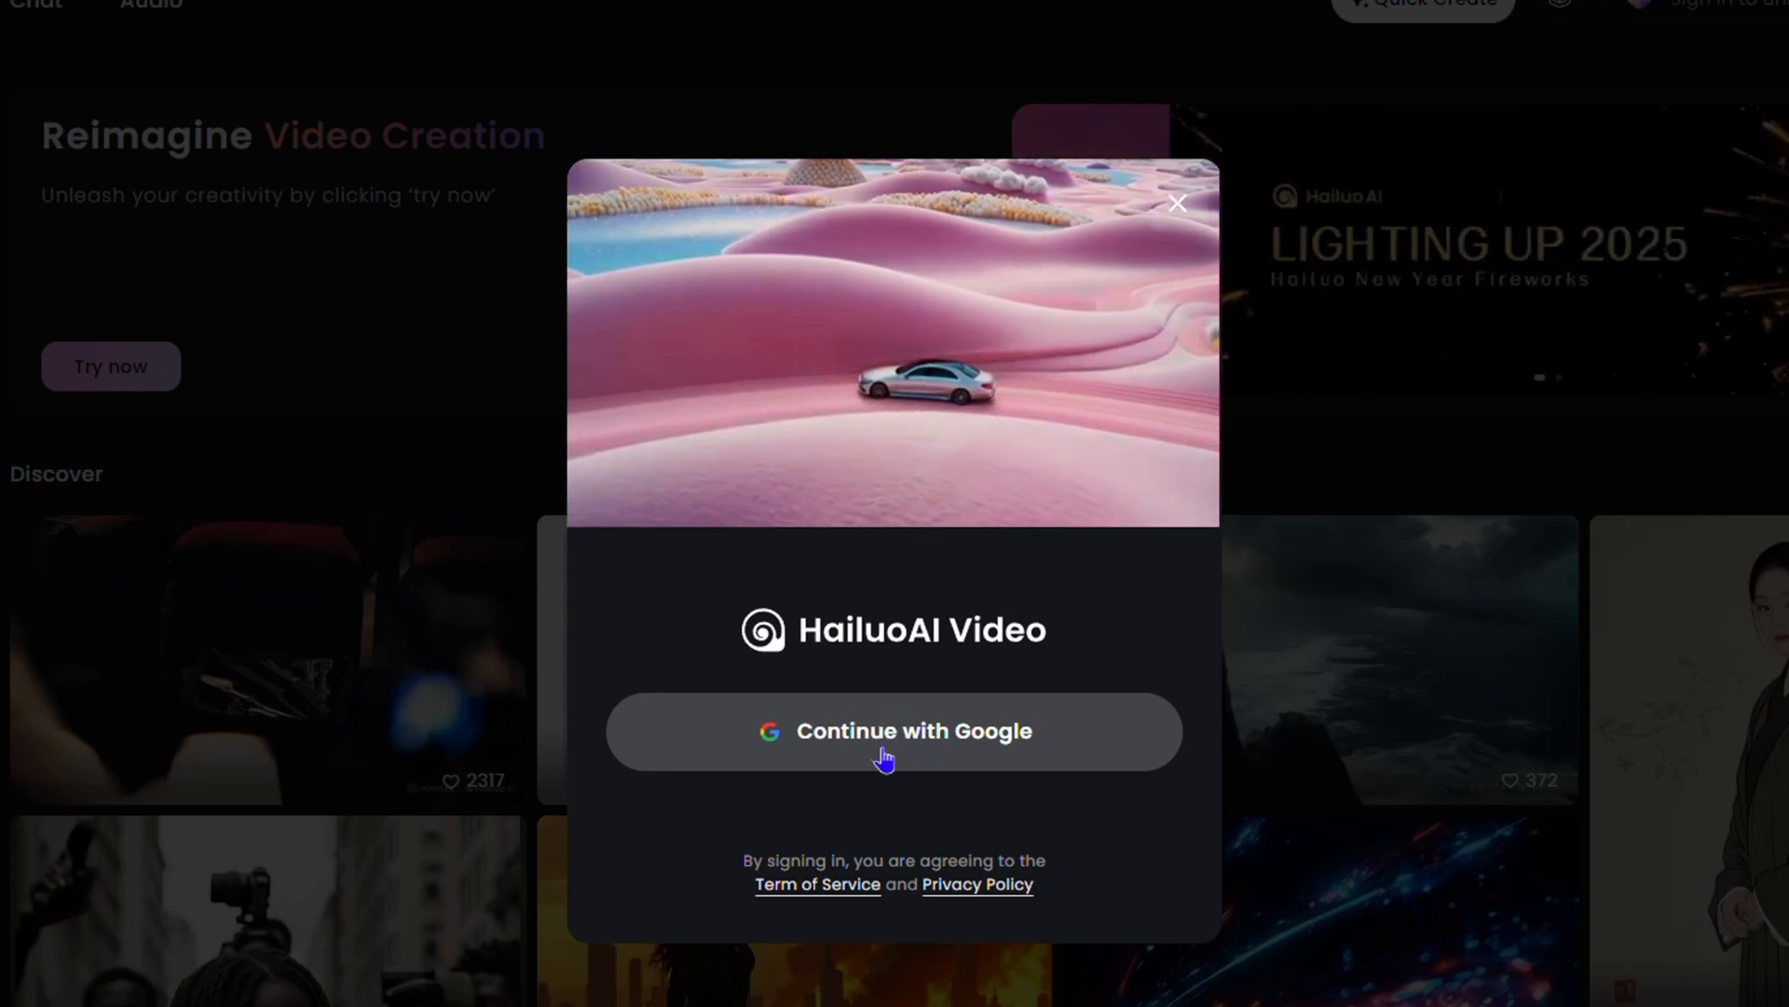
left_click(893, 731)
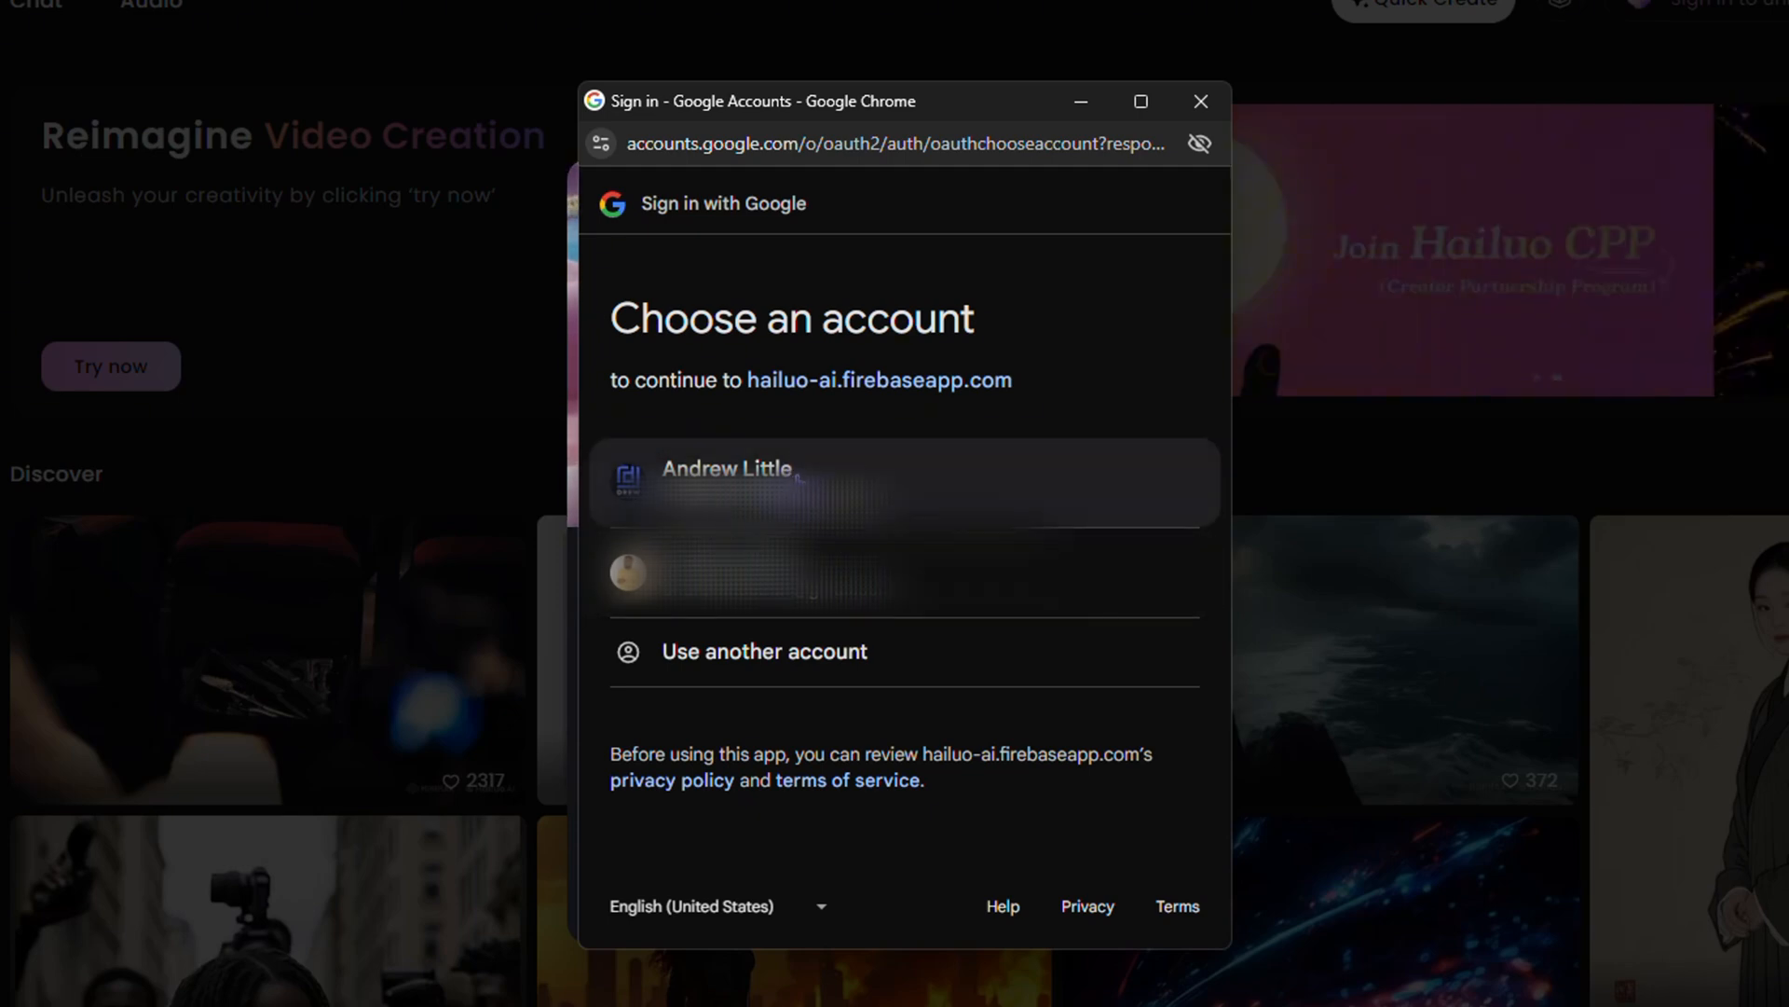
left_click(729, 468)
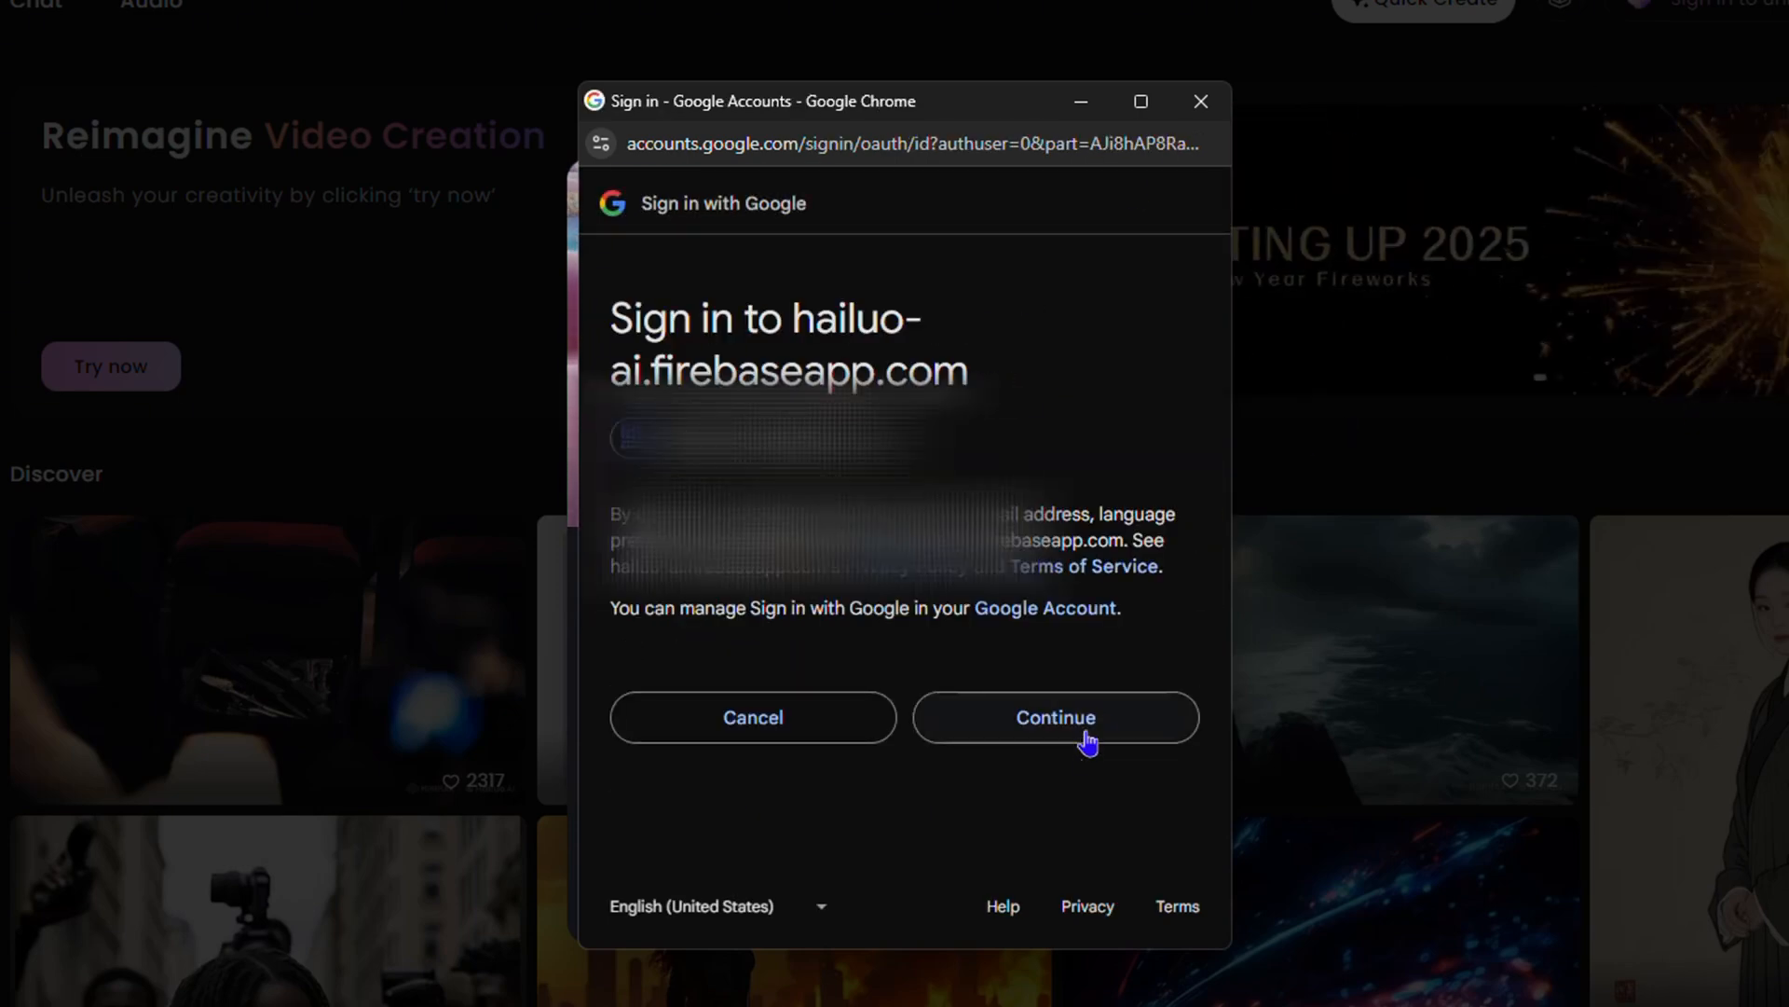
left_click(1053, 715)
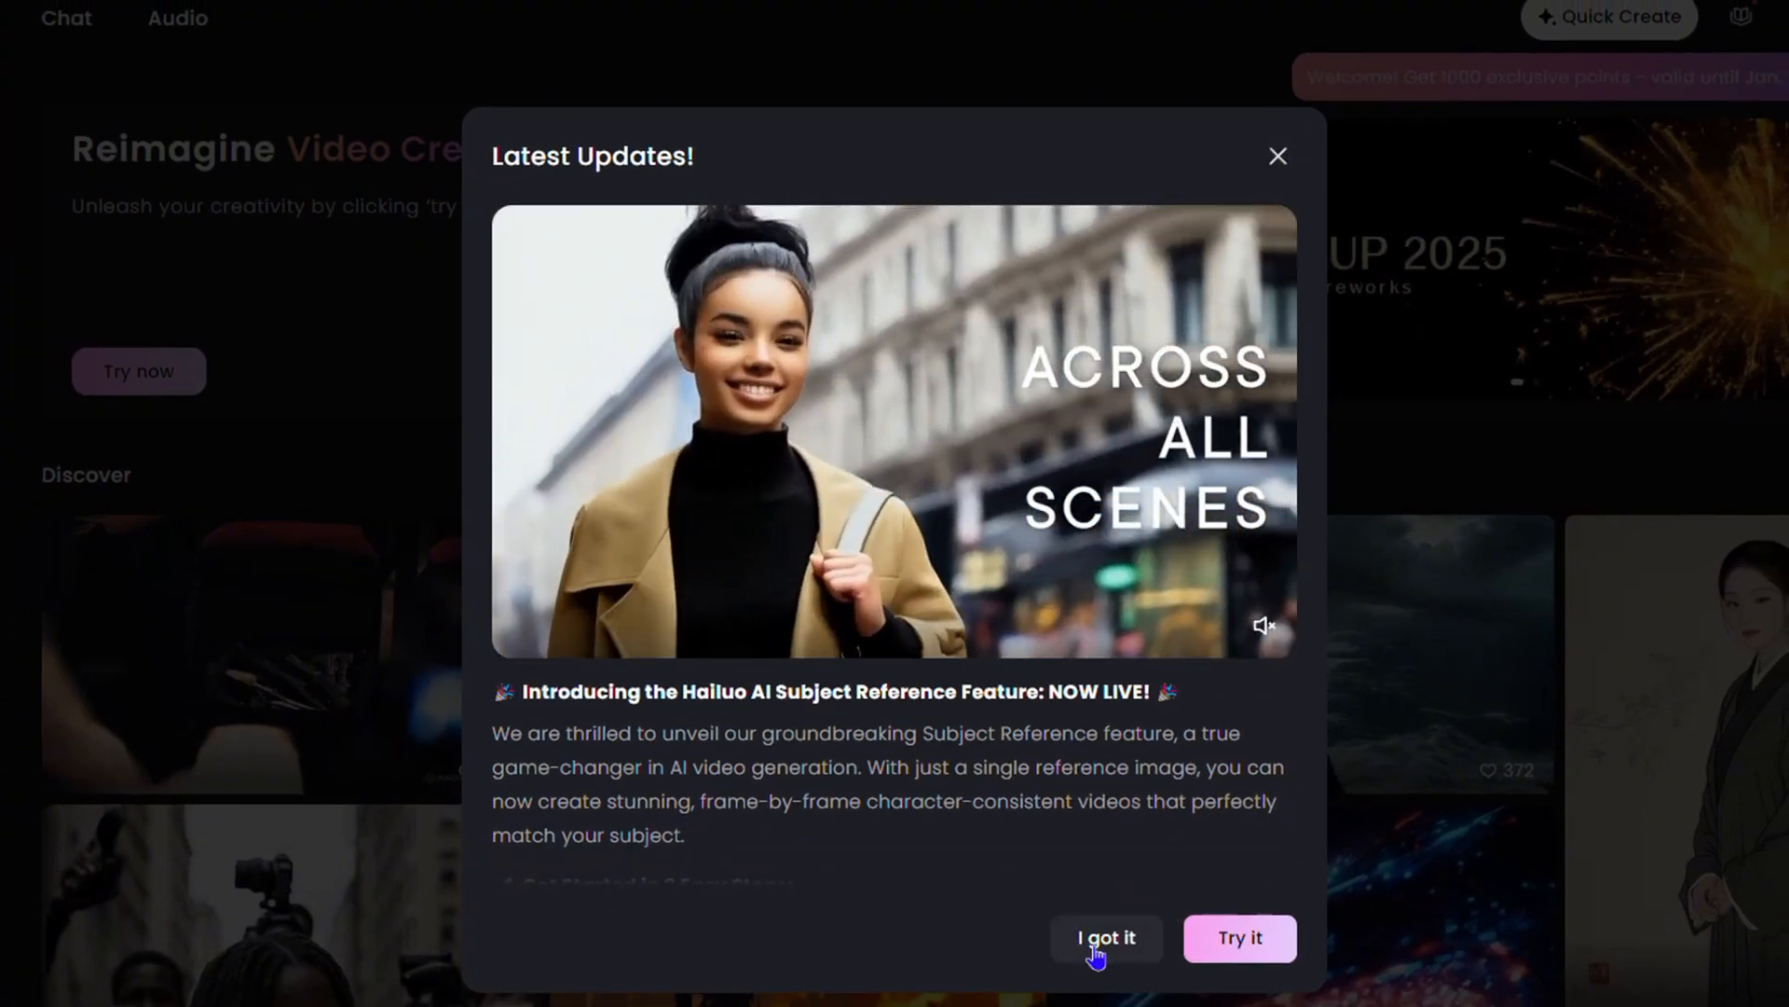
Dismiss the Subject Reference announcement with 'I got it'.
left_click(1103, 938)
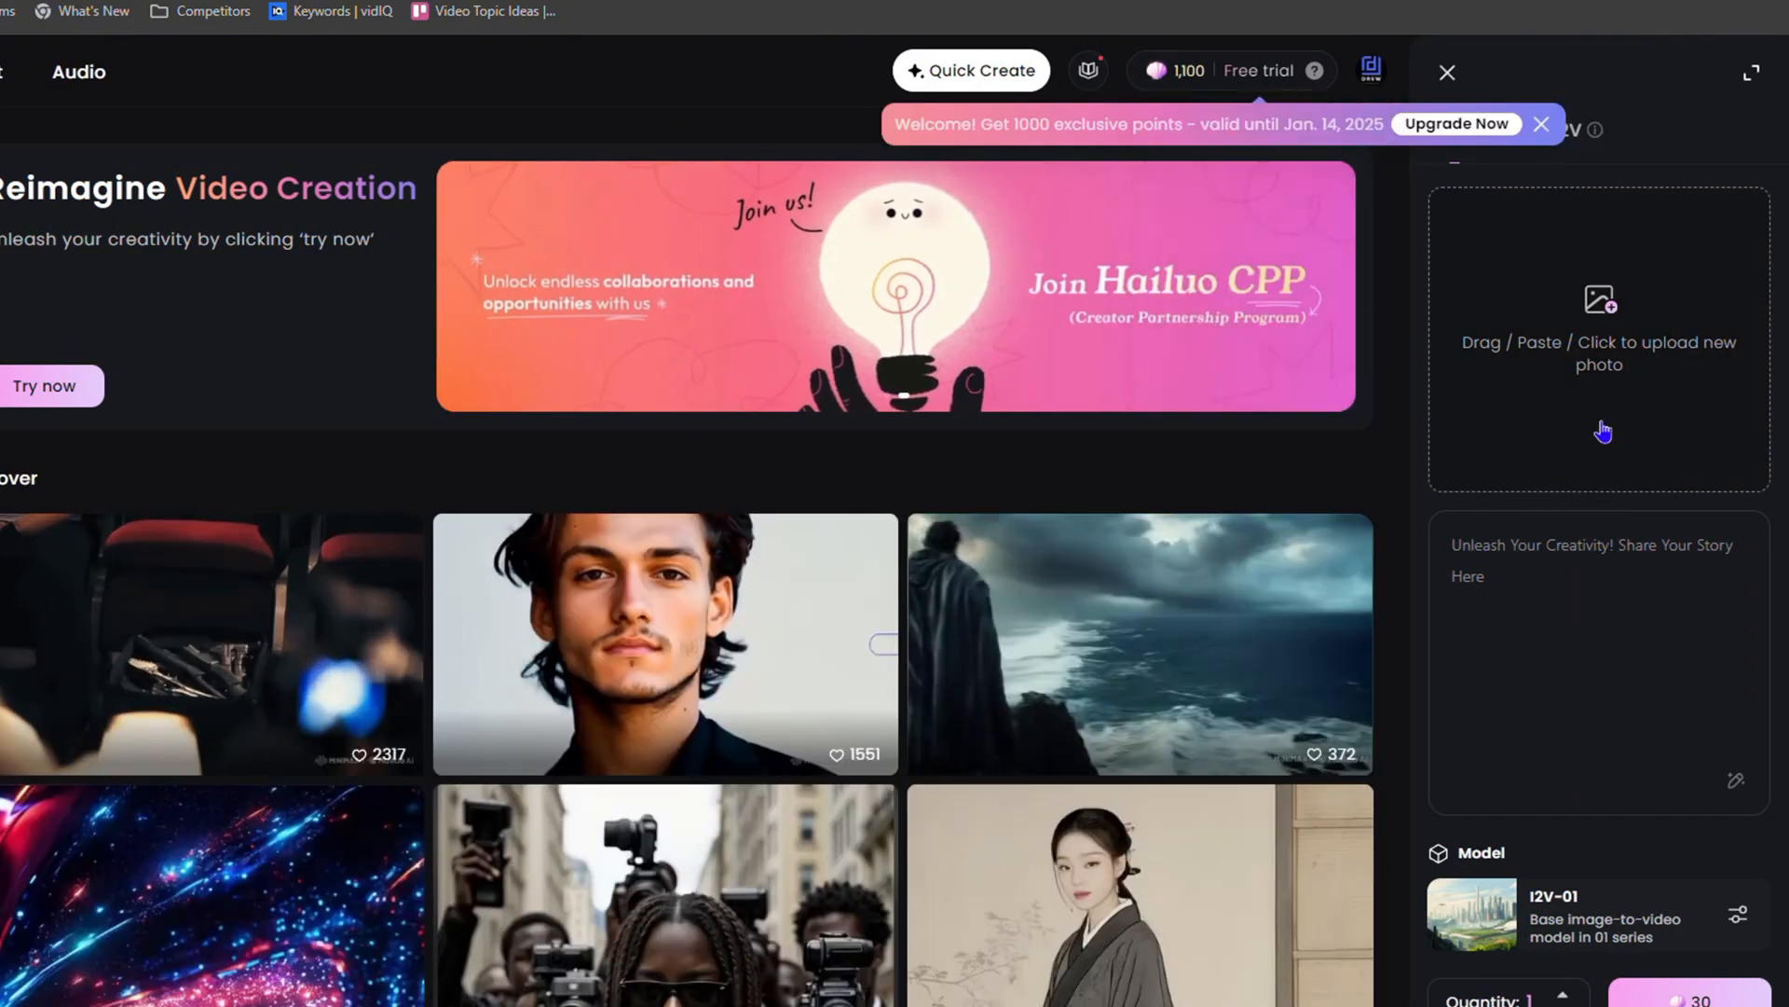
mouse_move(1597, 749)
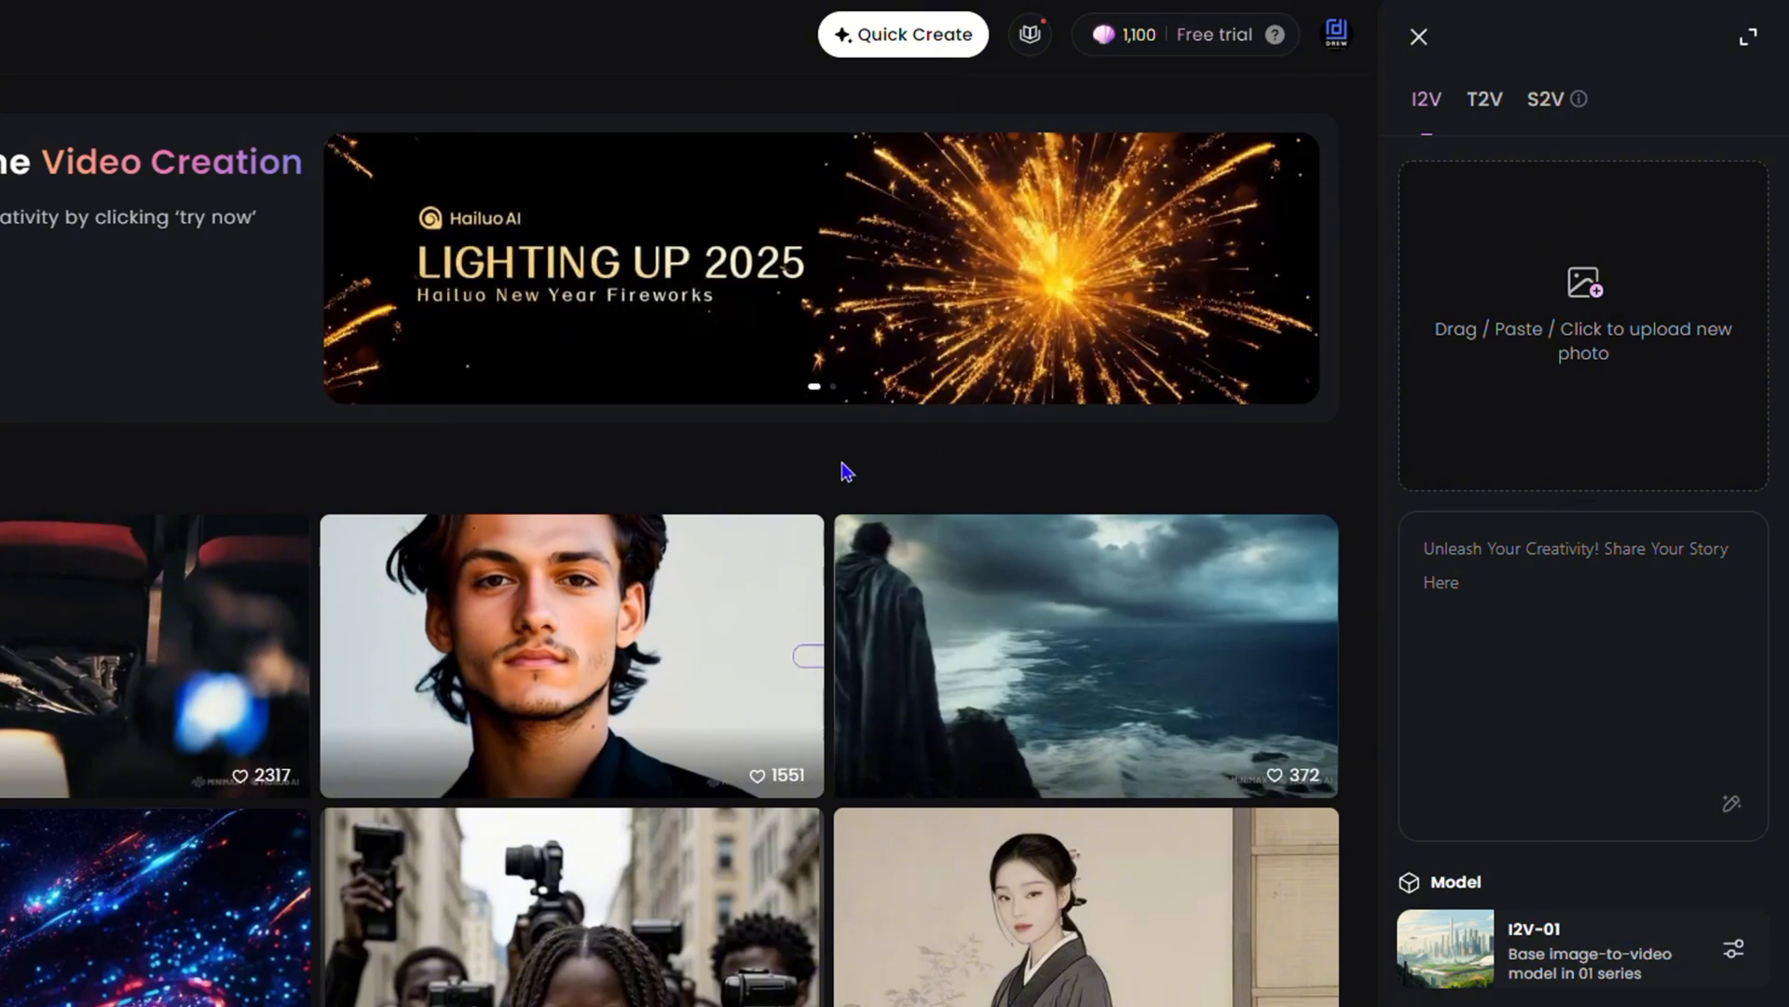
Scroll the Discover gallery down to more example videos beside the empty I2V panel.
scroll("down", 3)
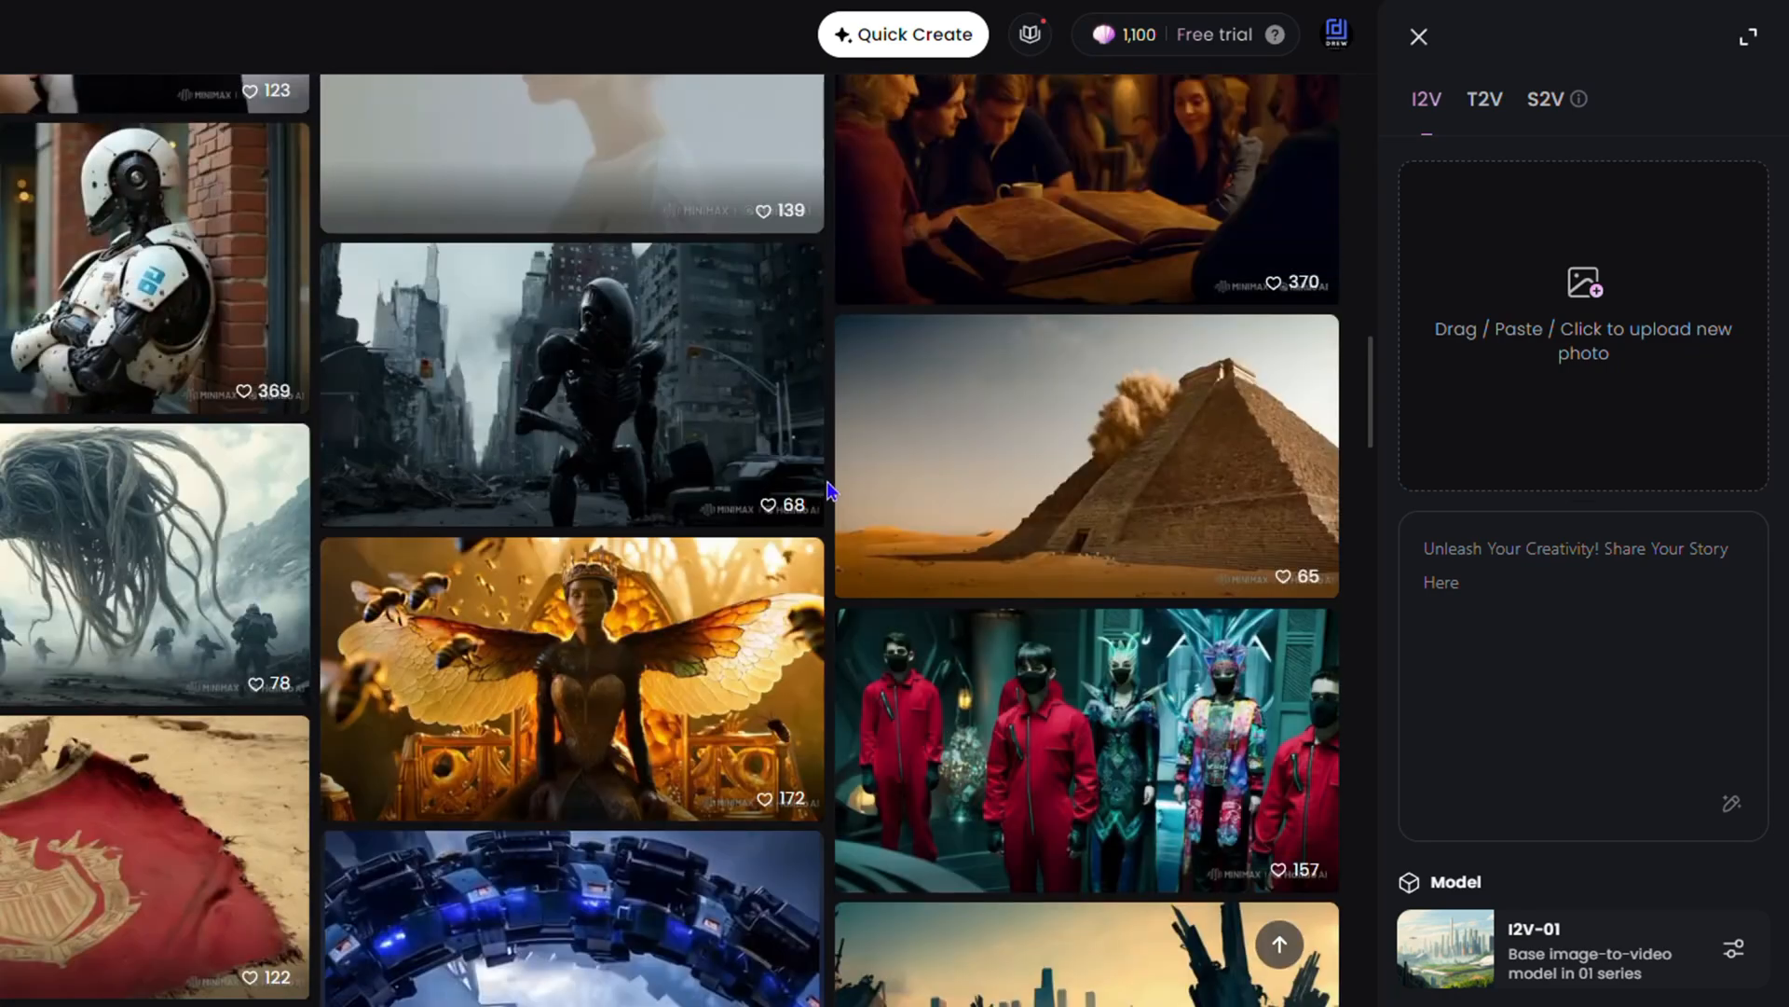
scroll("down", 3)
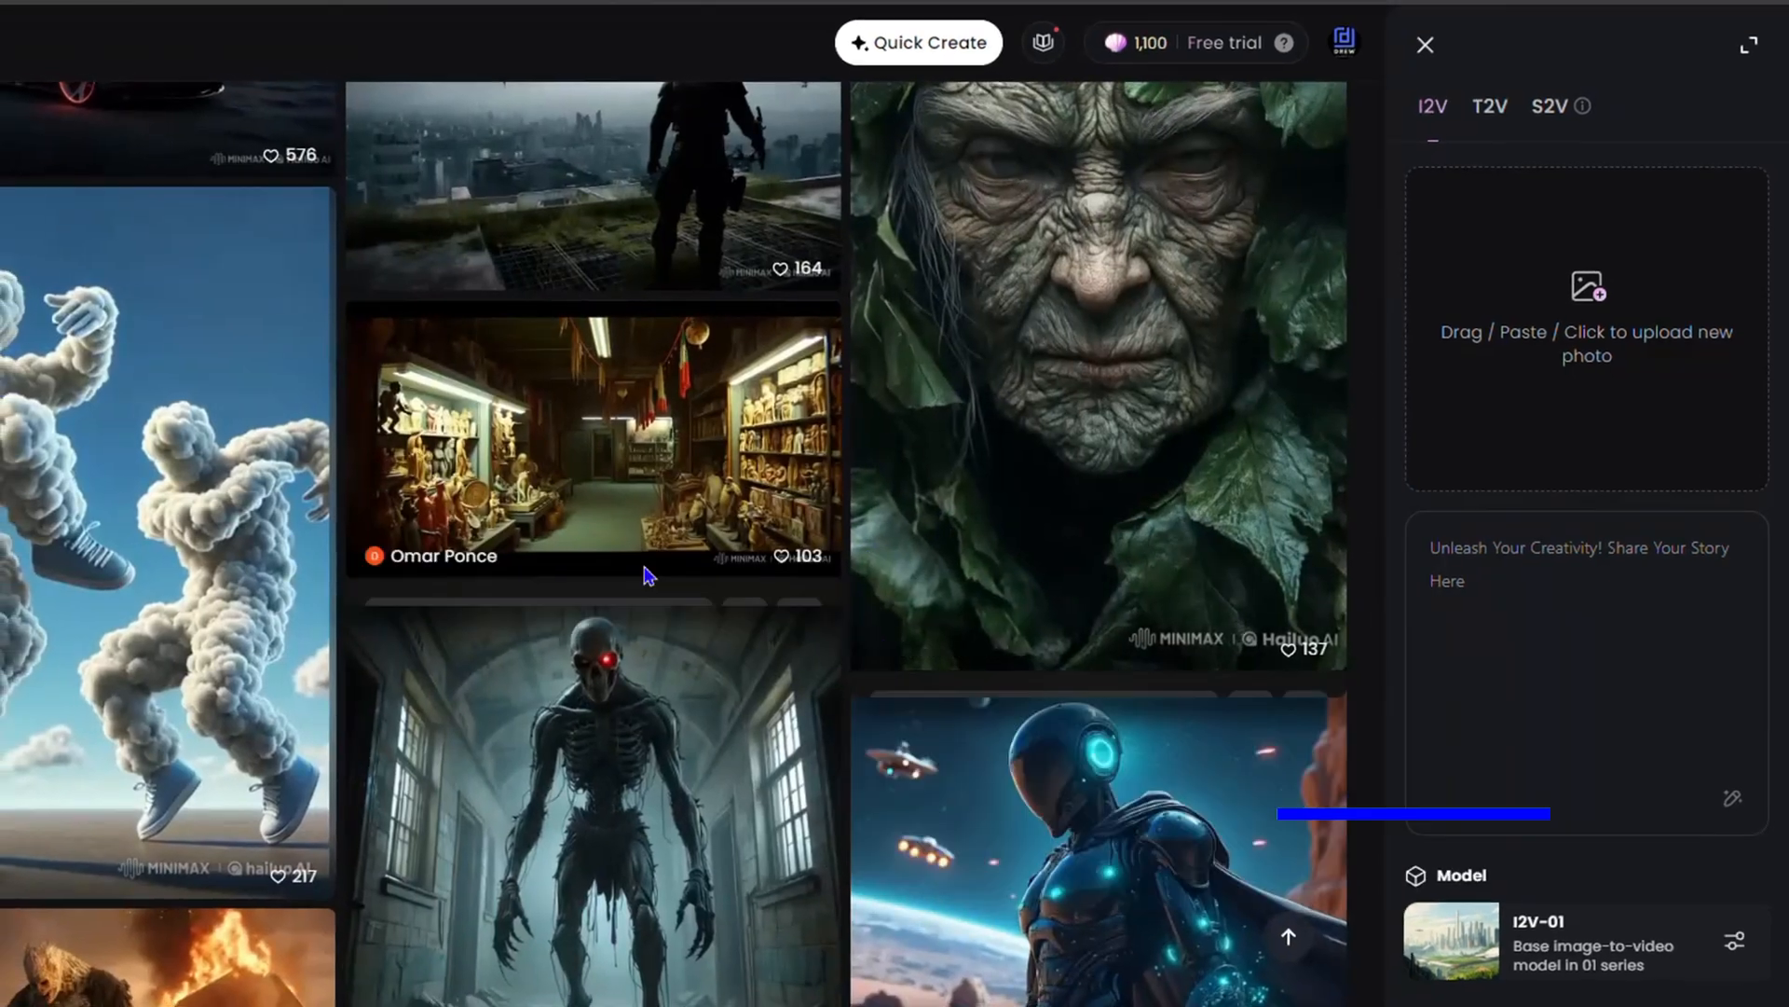